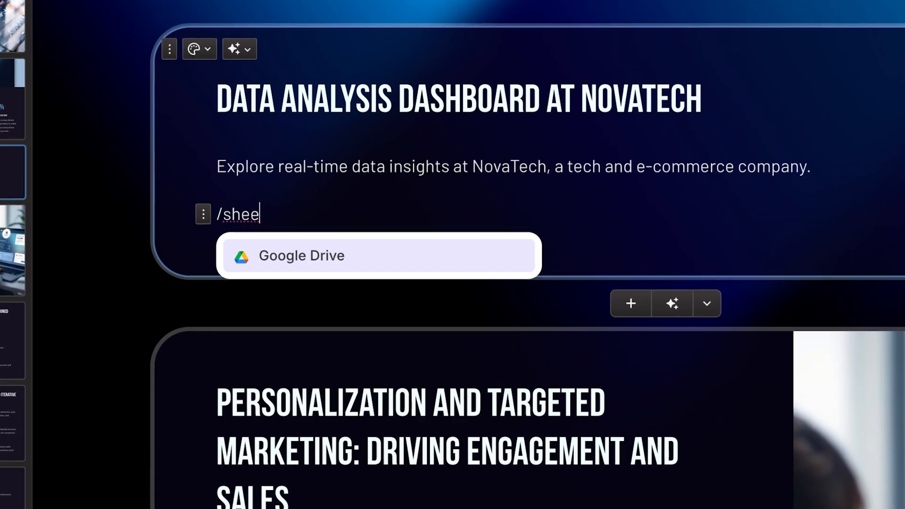
Step: Change the dashboard spreadsheet's General access from Restricted to Anyone with the link
text(t)
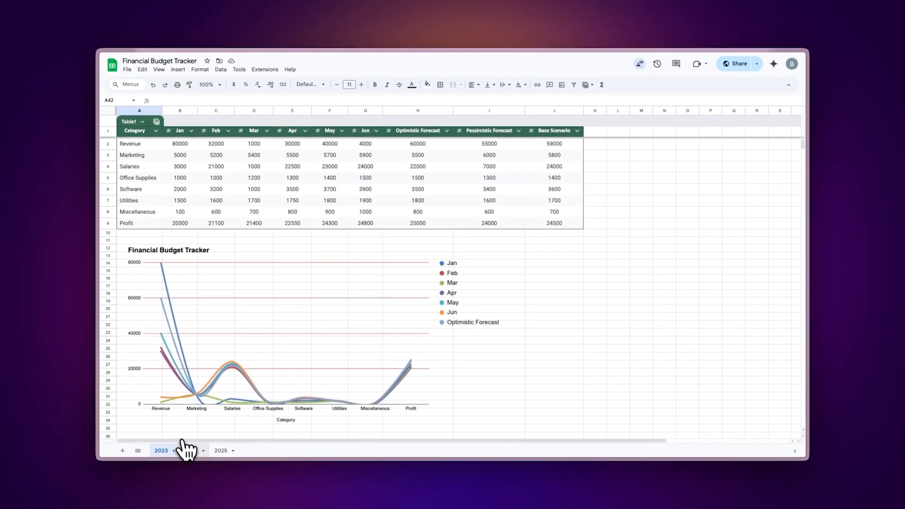
click(196, 447)
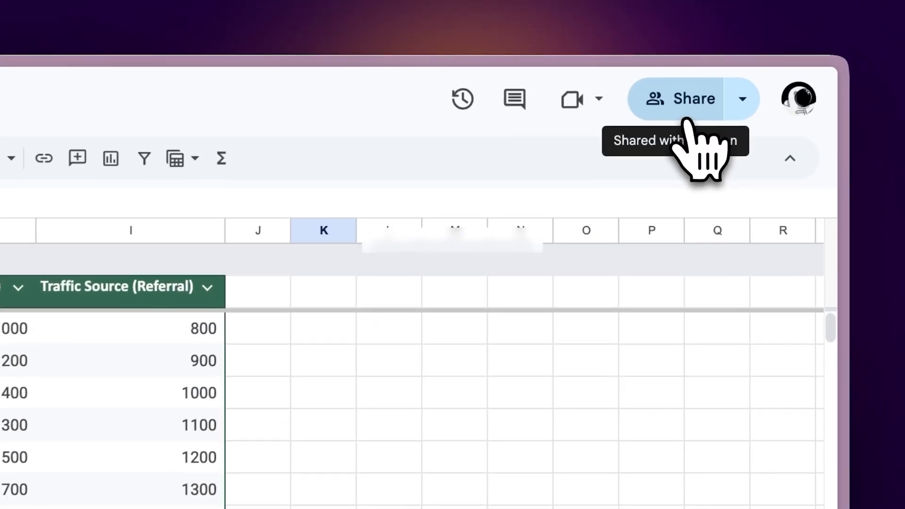
click(681, 98)
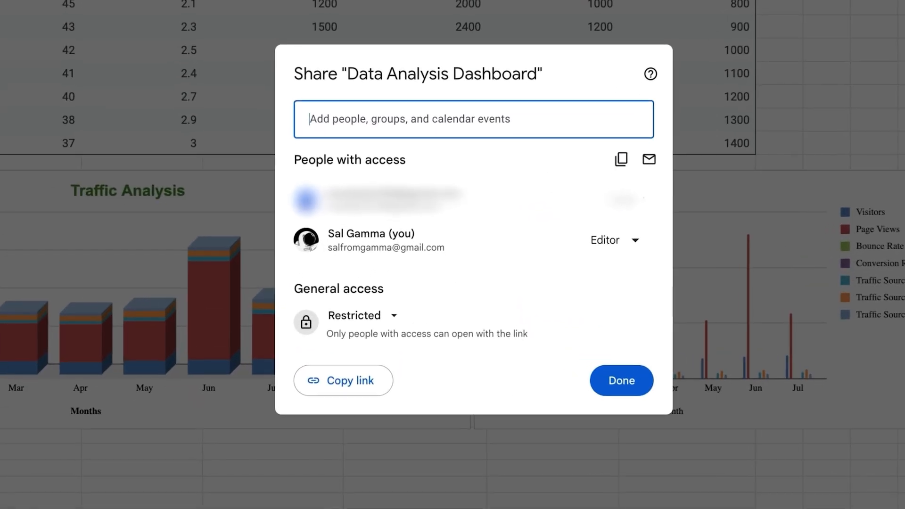
click(362, 316)
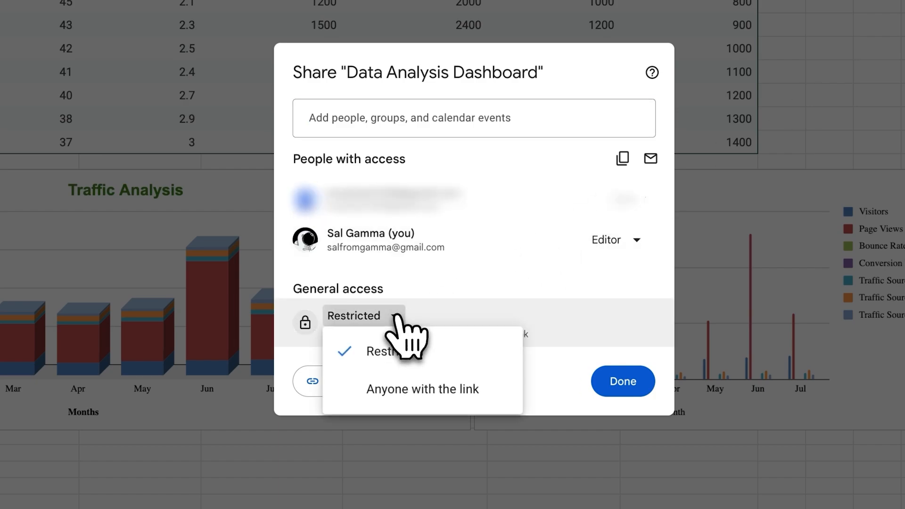
click(421, 388)
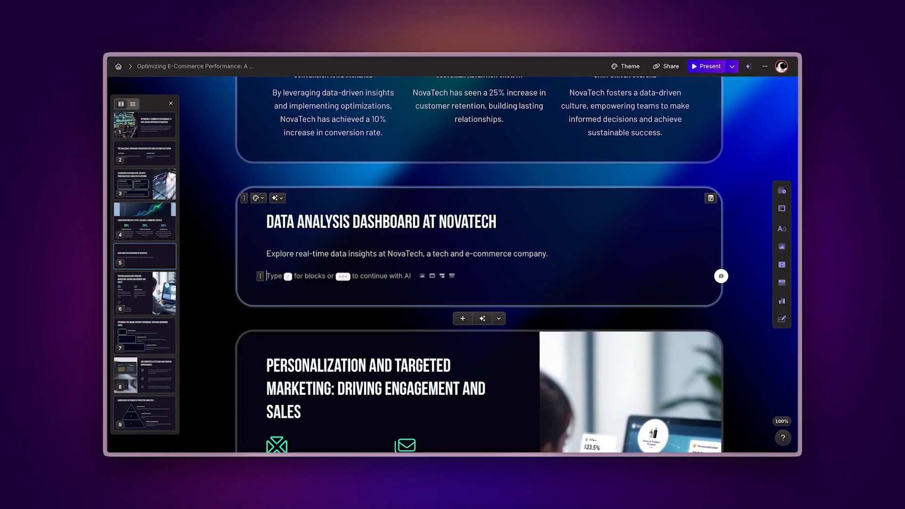
Step: Embed the dashboard spreadsheet in the NovaTech card using /sheet and the Google Drive option
text(/)
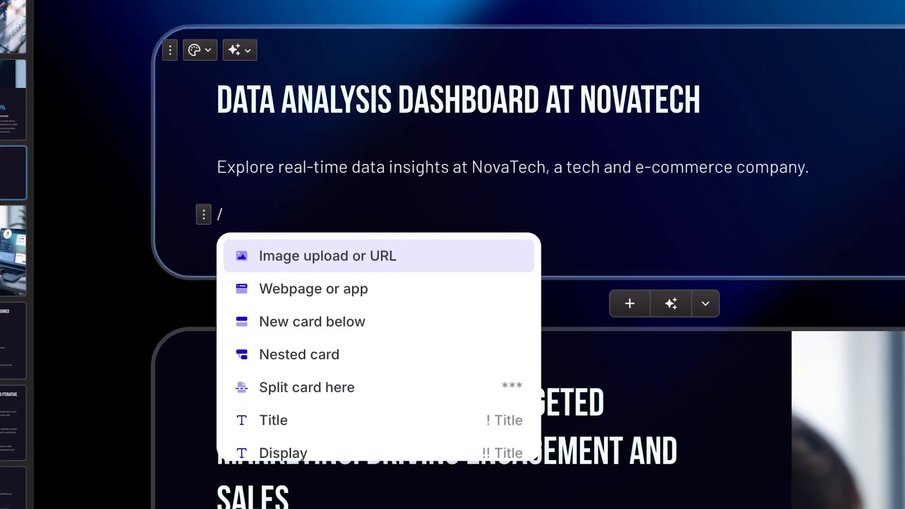
text(sheet)
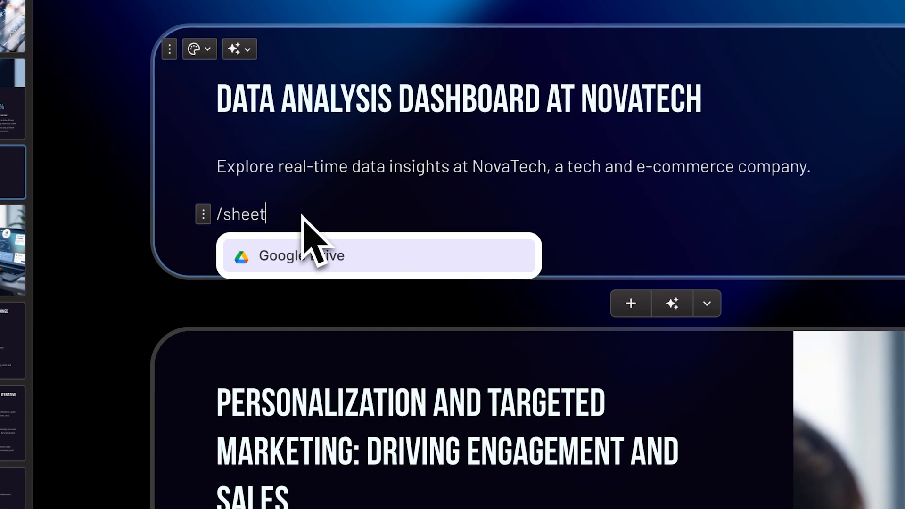
click(377, 255)
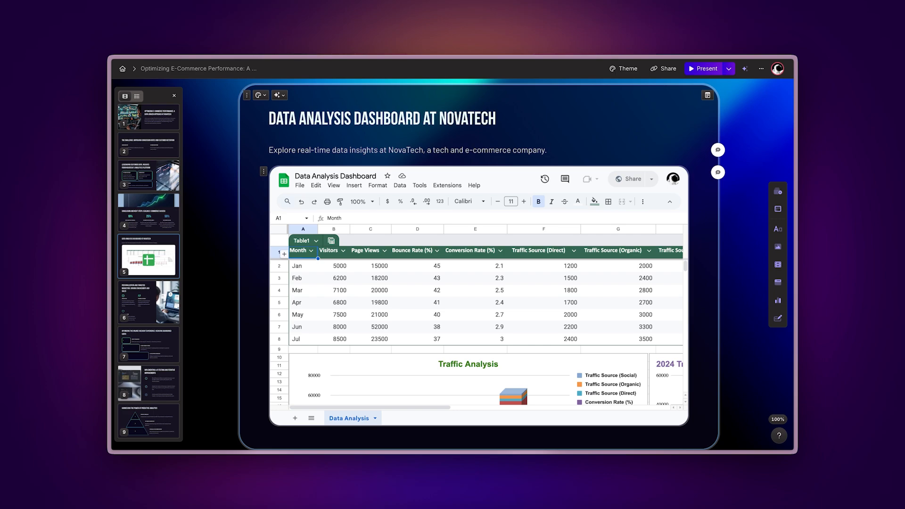
click(548, 150)
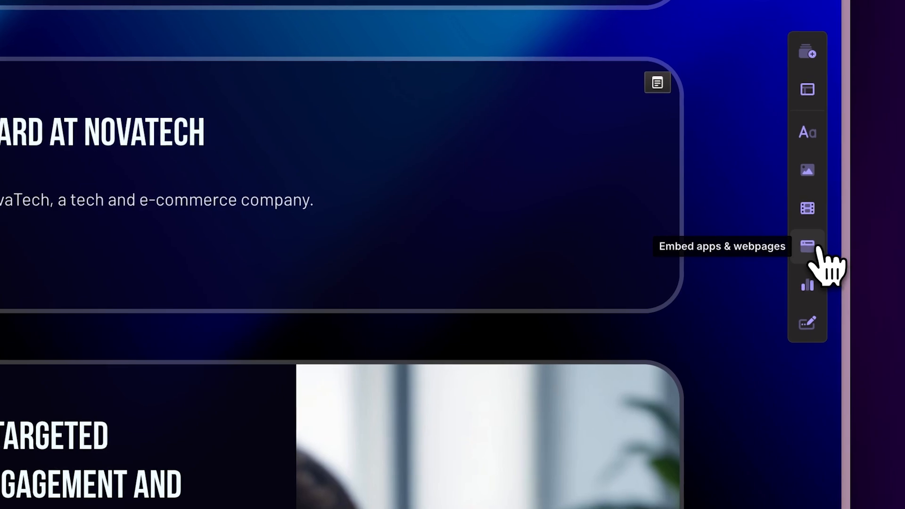
Step: Pick the Google Drive tile from the Embed apps & webpages panel
click(807, 245)
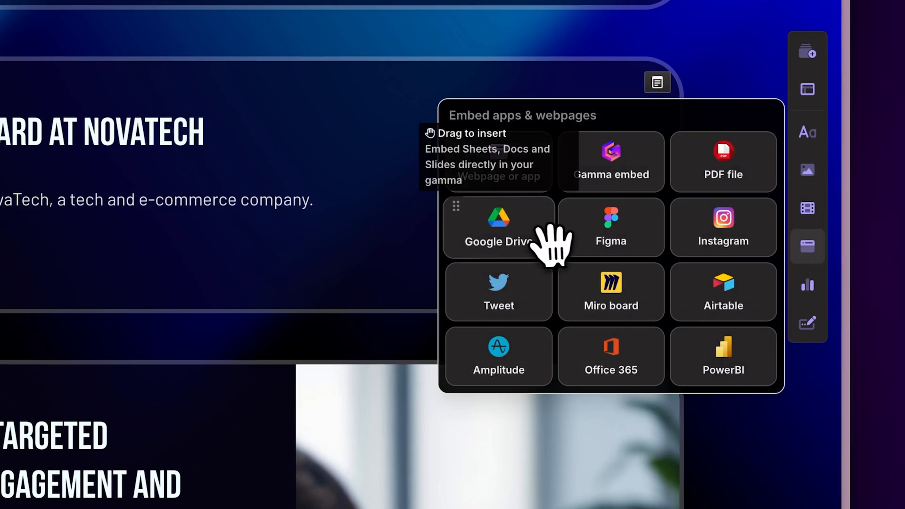
click(497, 227)
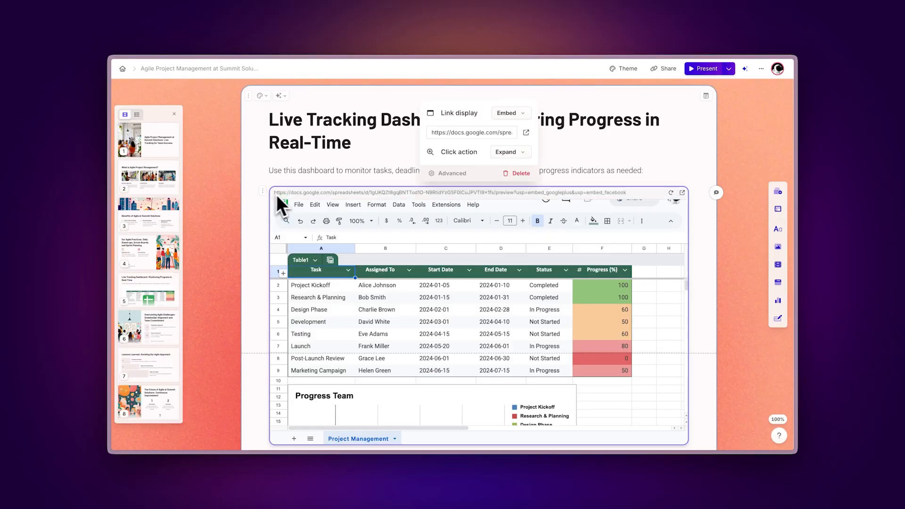
click(452, 173)
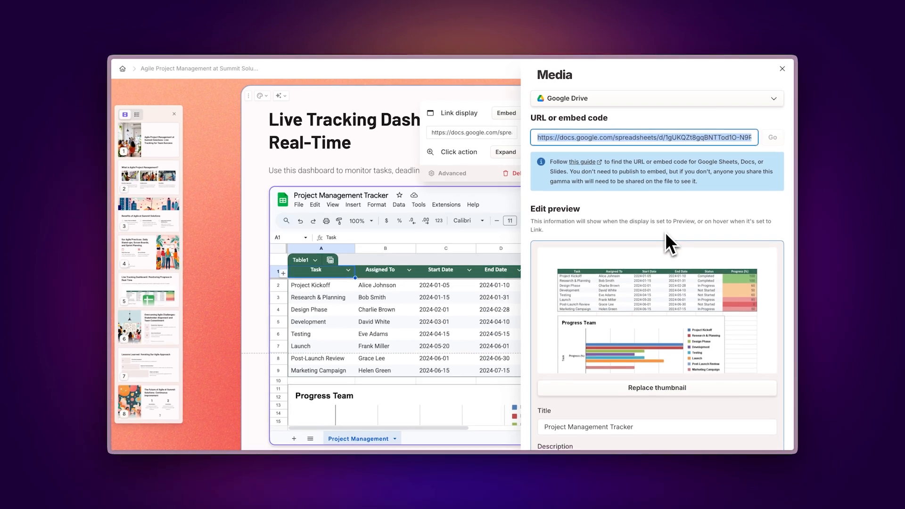
scroll(down, 3)
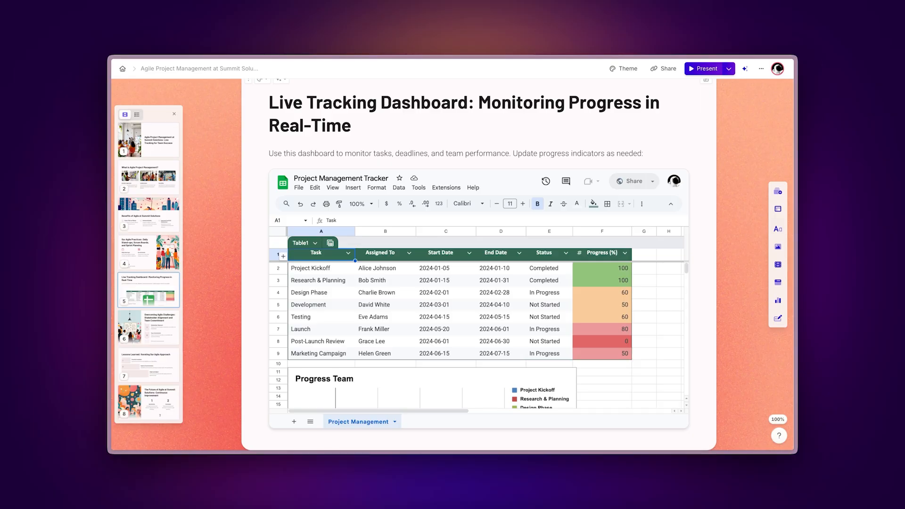
Step: Set the Project Management Tracker embed's Link display to Preview
click(532, 139)
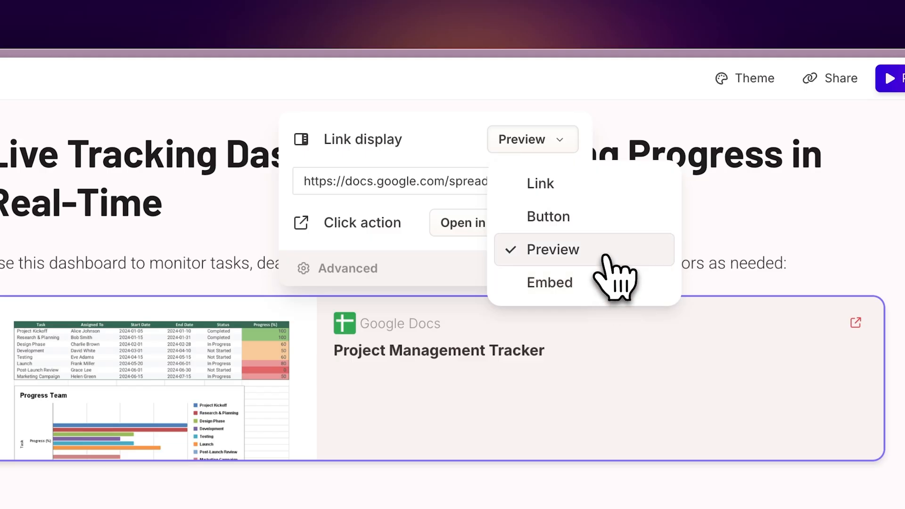
click(547, 216)
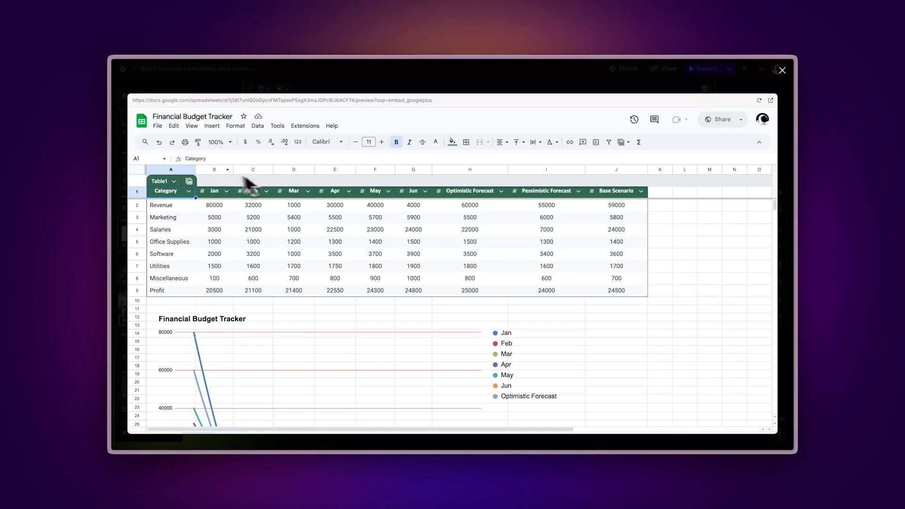
Step: List the Financial Budget Tracker's named tables and sheets from the Name box dropdown
click(165, 158)
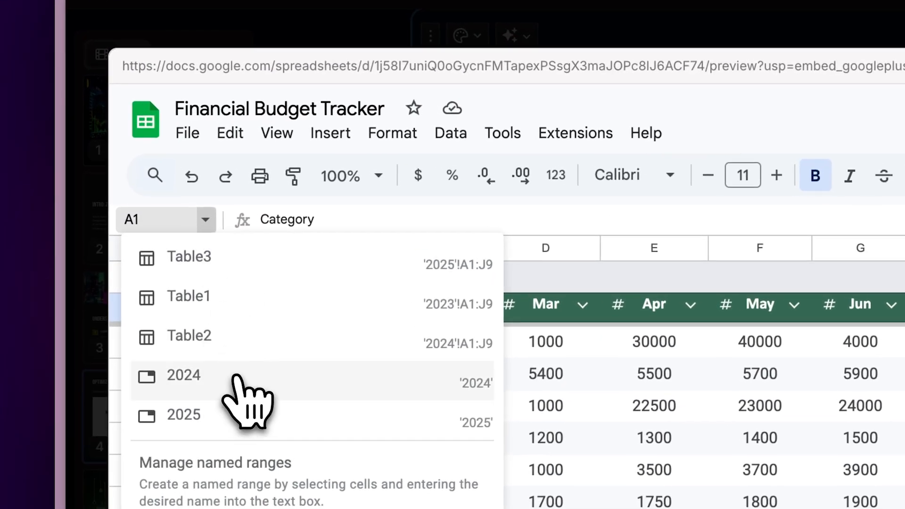